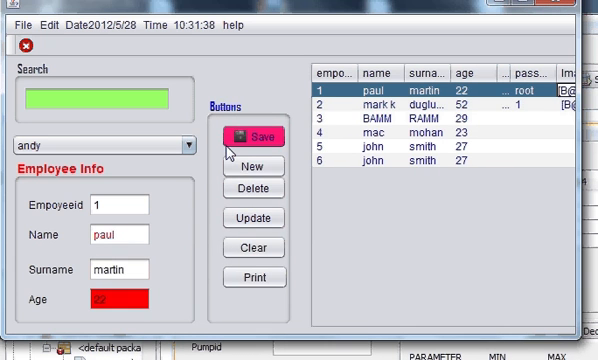
pyautogui.moveTo(255, 138)
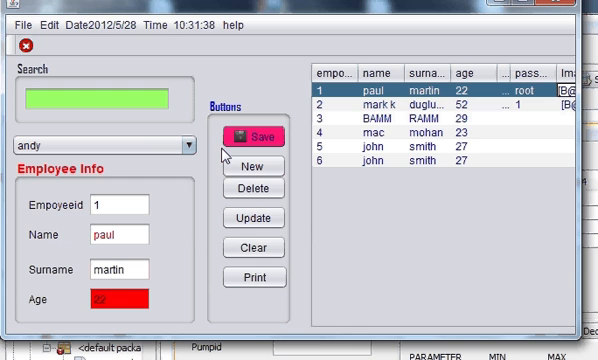
pyautogui.moveTo(248, 137)
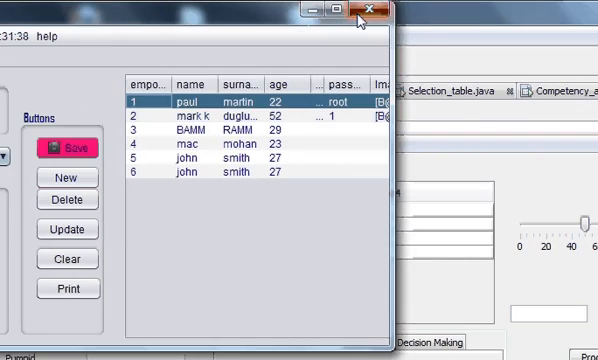
# Step: Close the running employee form and dismiss the txt_date.setText uncompilable-code error
pyautogui.click(371, 11)
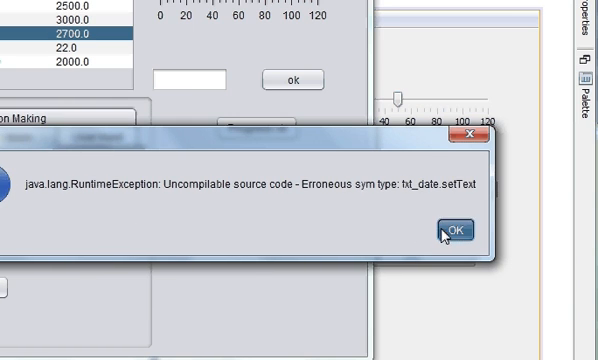
pyautogui.click(452, 230)
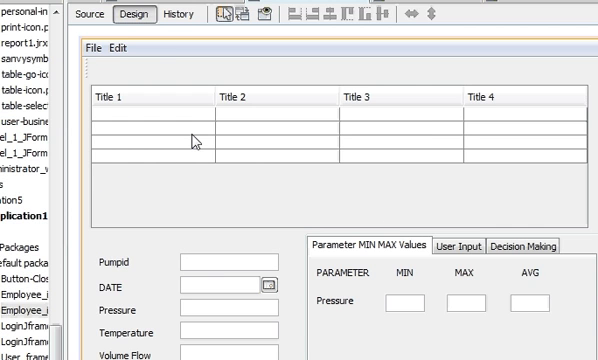
# Step: Open jTable1's mouseClicked handler and scroll to the flagged txt_date.setText line
pyautogui.rightClick(195, 140)
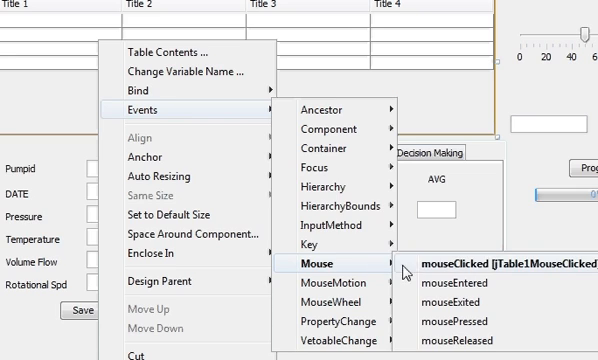
pyautogui.click(500, 263)
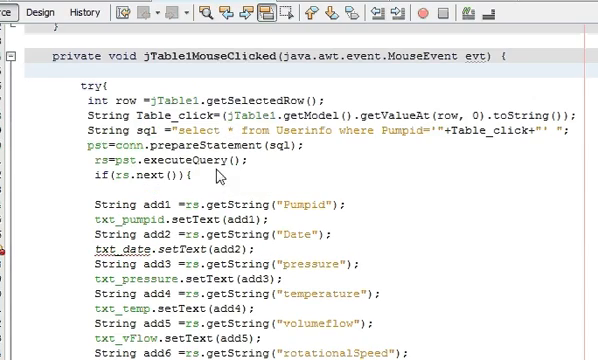
pyautogui.scroll(-3)
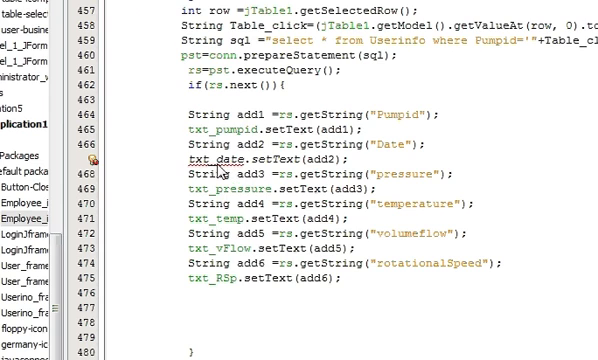
pyautogui.moveTo(210, 160)
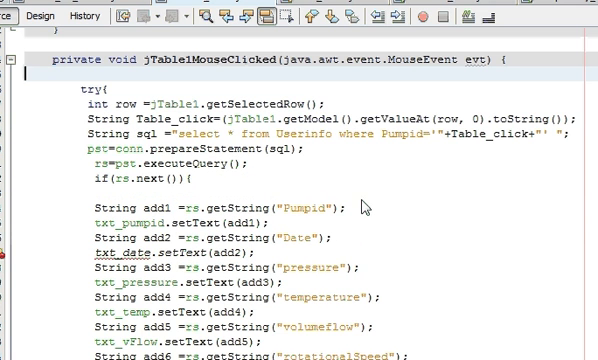
pyautogui.scroll(-3)
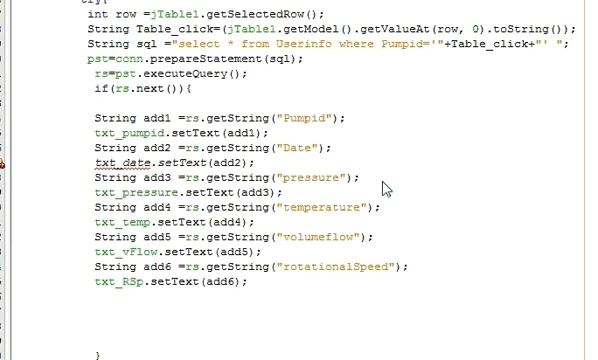
pyautogui.moveTo(205, 180)
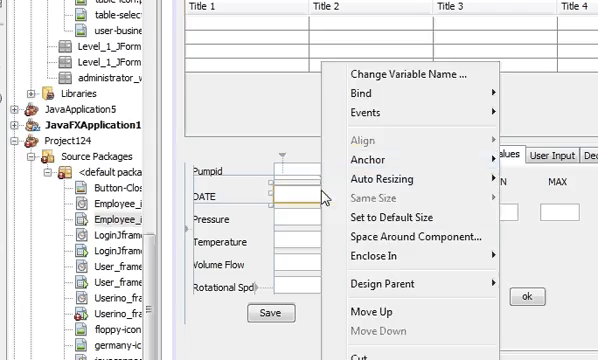
# Step: In Source view, rewrite the date lines to 'Date add2 = rs.getDate("Date");' and 'txt_Date.(add2);'
pyautogui.click(408, 74)
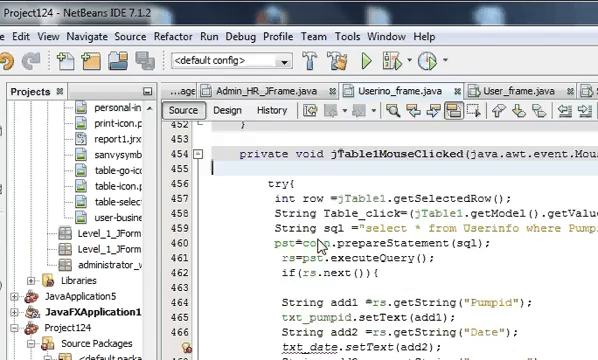
pyautogui.scroll(-3)
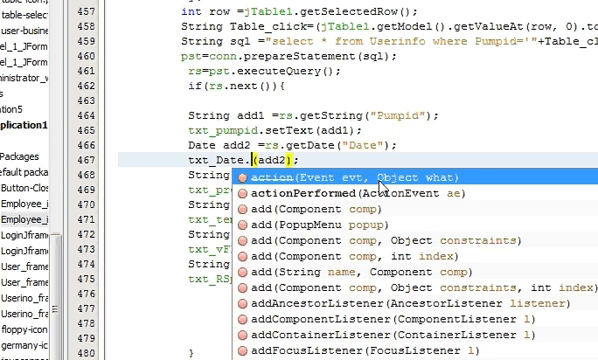
# Step: Complete the call as txt_Date.setDate(add2) and run the pump form
pyautogui.write('setDate')
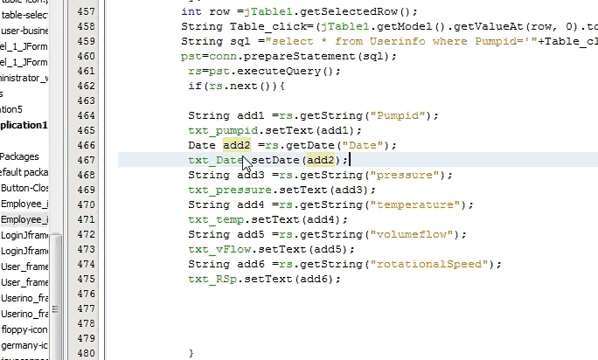
pyautogui.moveTo(265, 165)
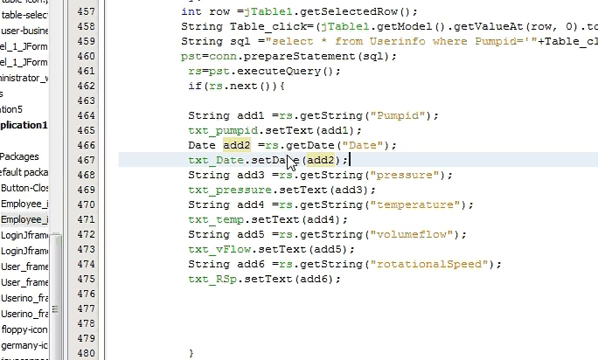
pyautogui.moveTo(310, 160)
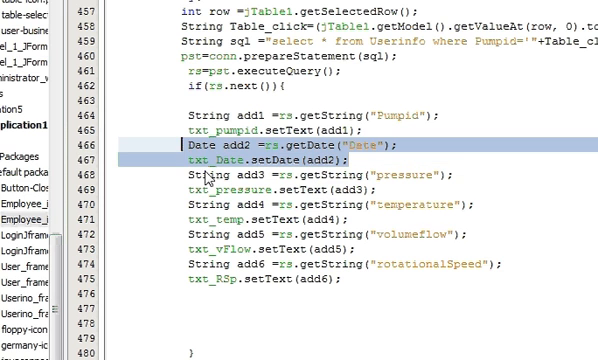
pyautogui.scroll(-3)
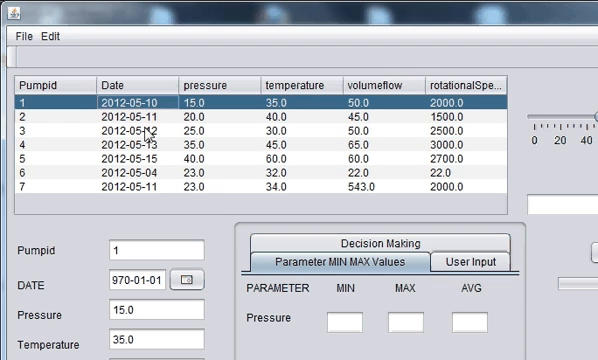
# Step: Select pump 3's row, then pump 2's row, checking the fields populate
pyautogui.click(150, 188)
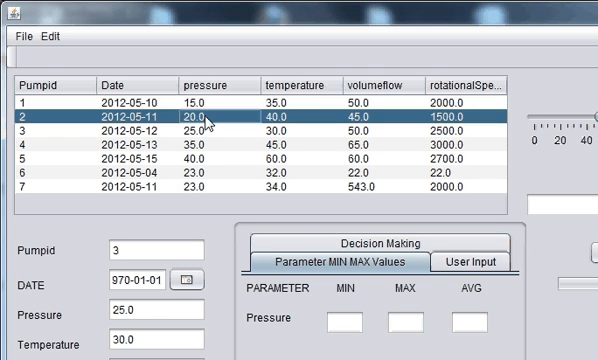
pyautogui.click(200, 117)
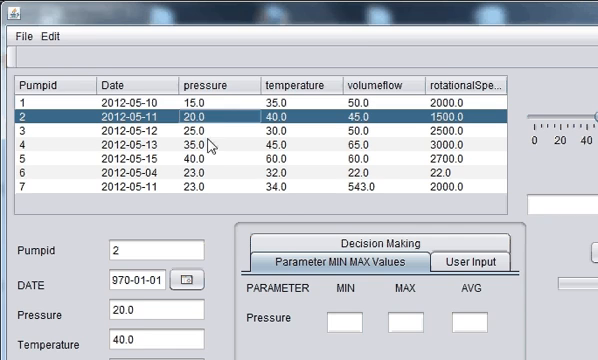
pyautogui.scroll(-3)
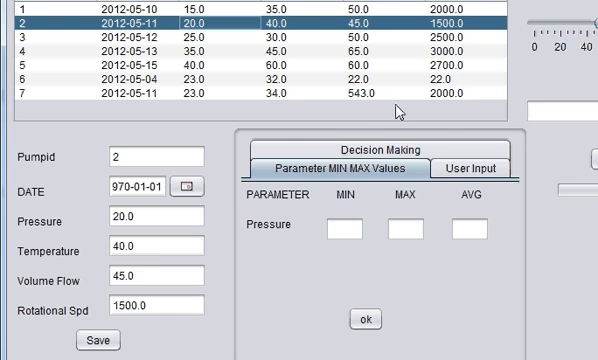